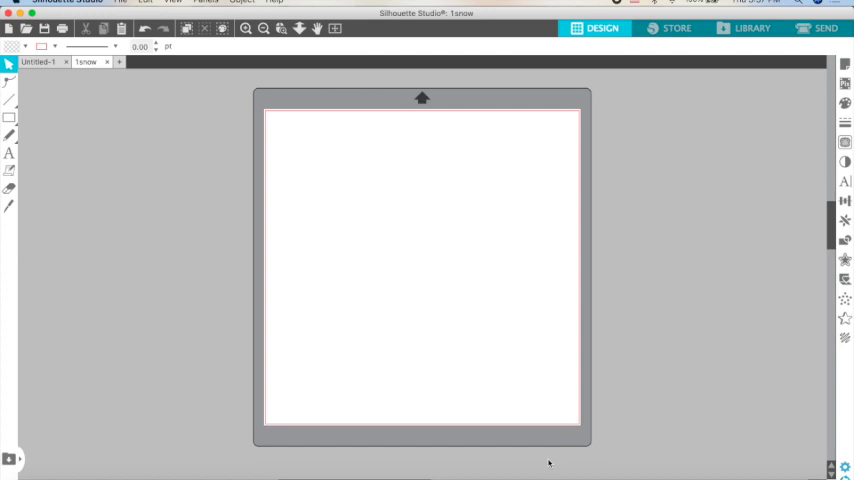
mouse_move(408, 306)
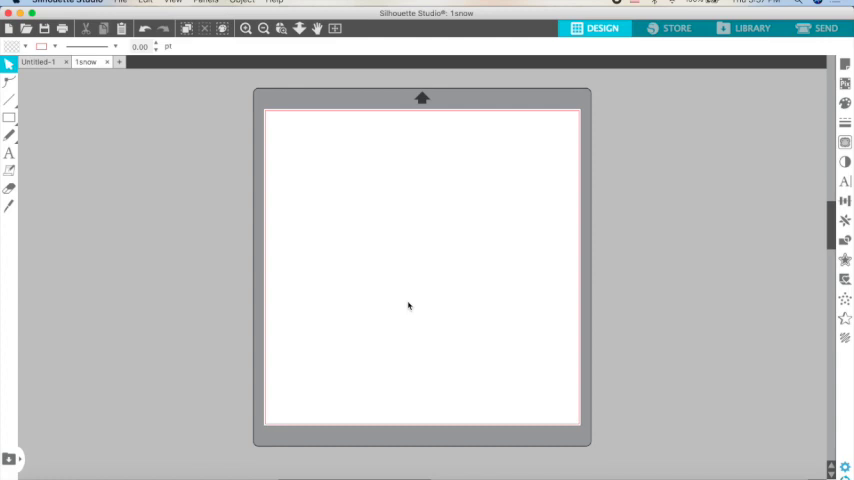
mouse_move(288, 192)
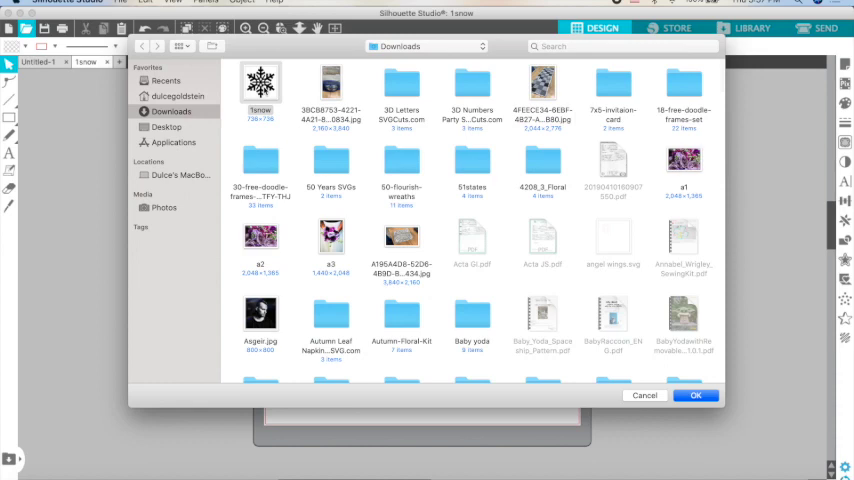
- Load the black snowflake image from Downloads onto the design page
left_click(696, 396)
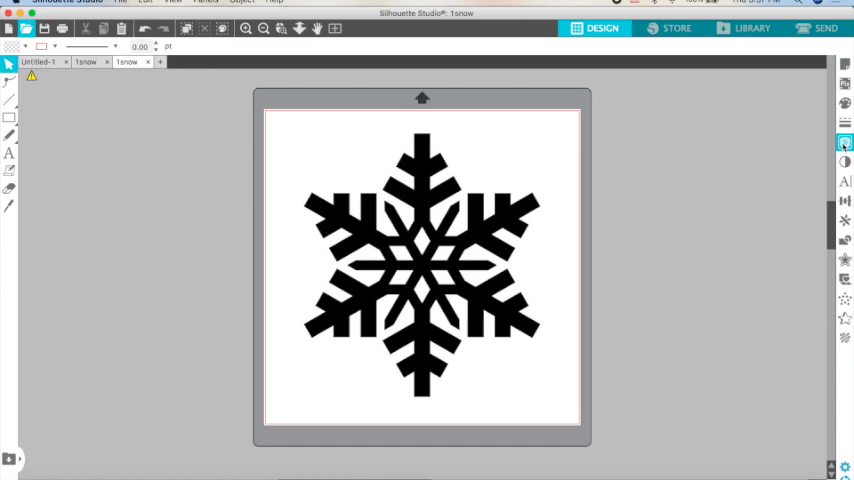
- Bring up the Trace panel to mark the snowflake as the trace area
left_click(844, 142)
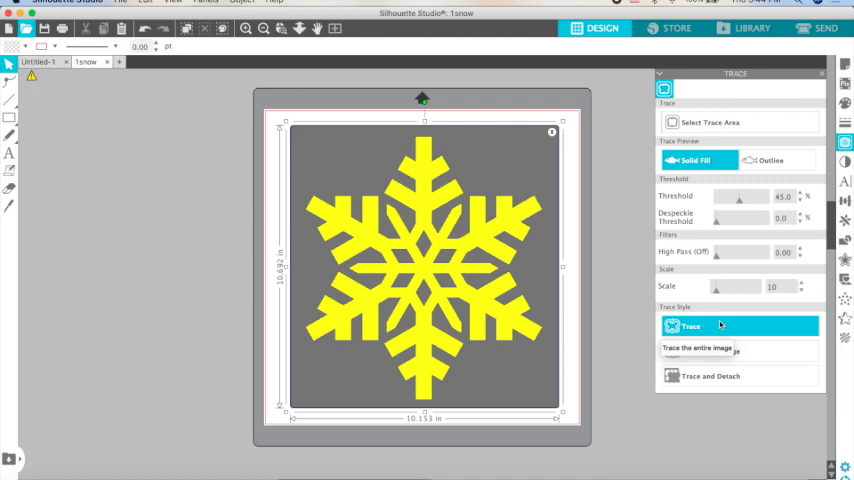
left_click(720, 352)
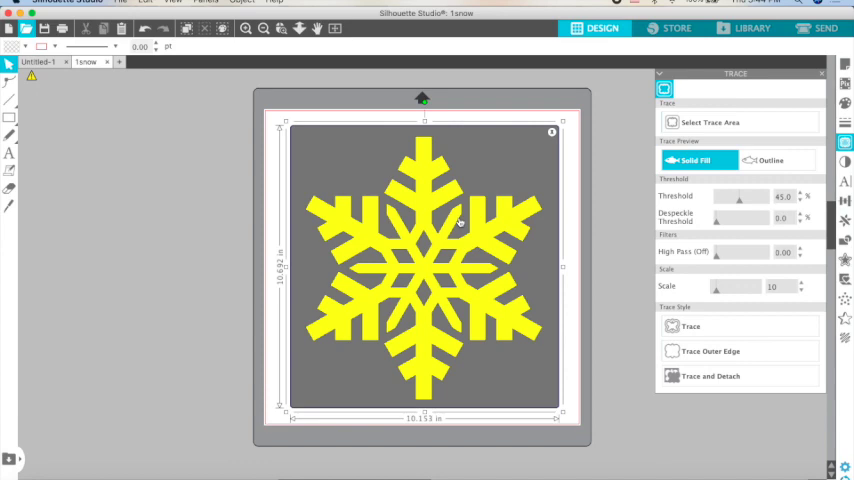
mouse_move(408, 260)
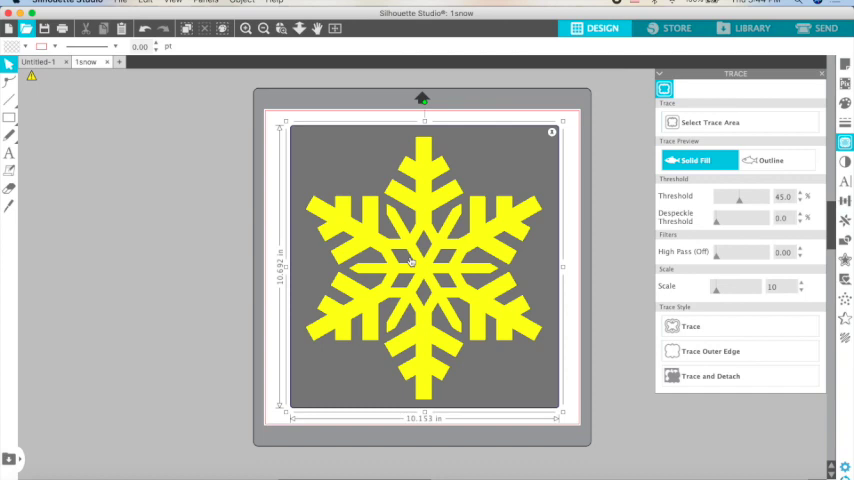
left_click(712, 376)
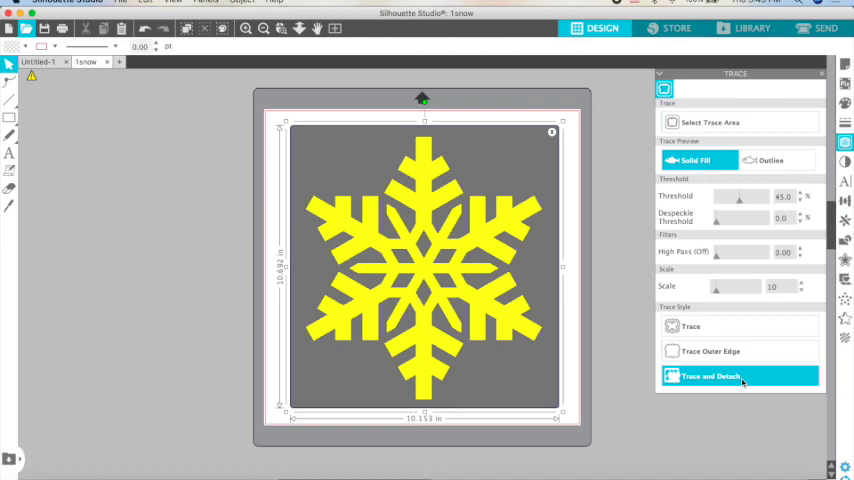
left_click(690, 326)
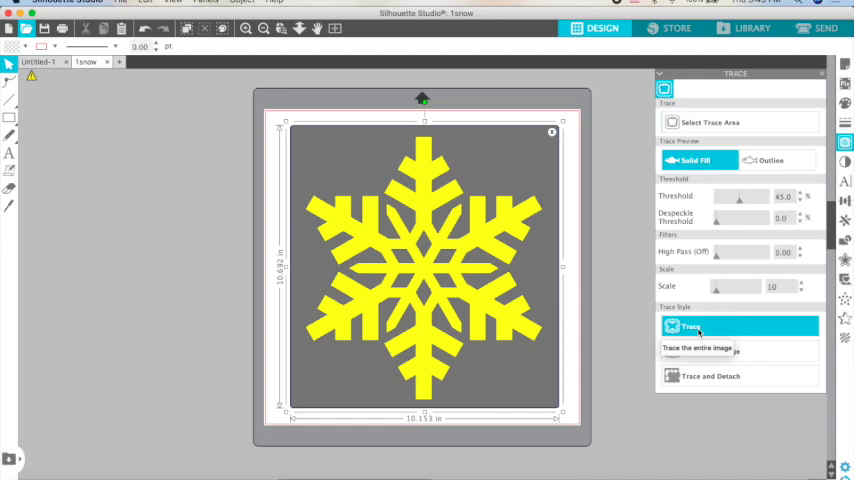
left_click(690, 326)
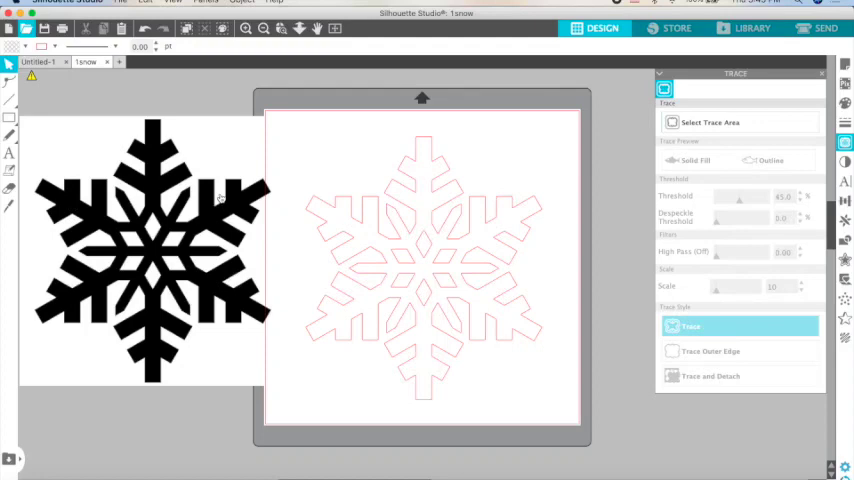
mouse_move(204, 140)
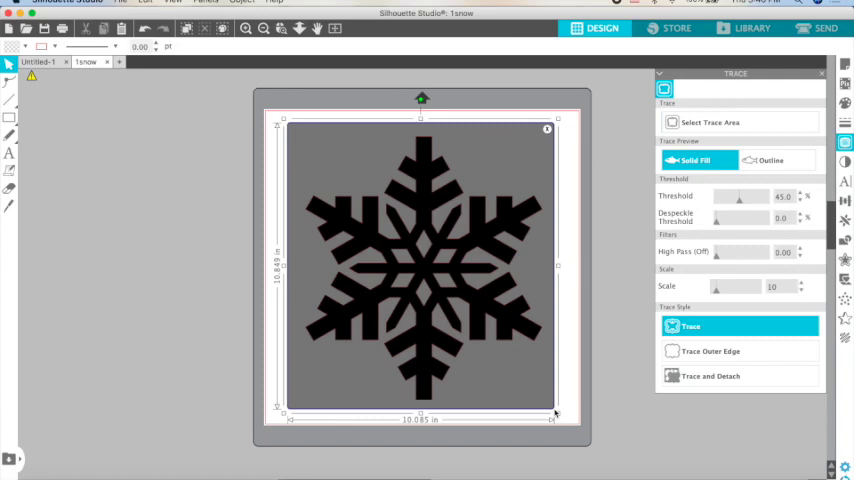
- Trace and detach the snowflake into red cut lines, then view them in the Send panel
left_click(710, 376)
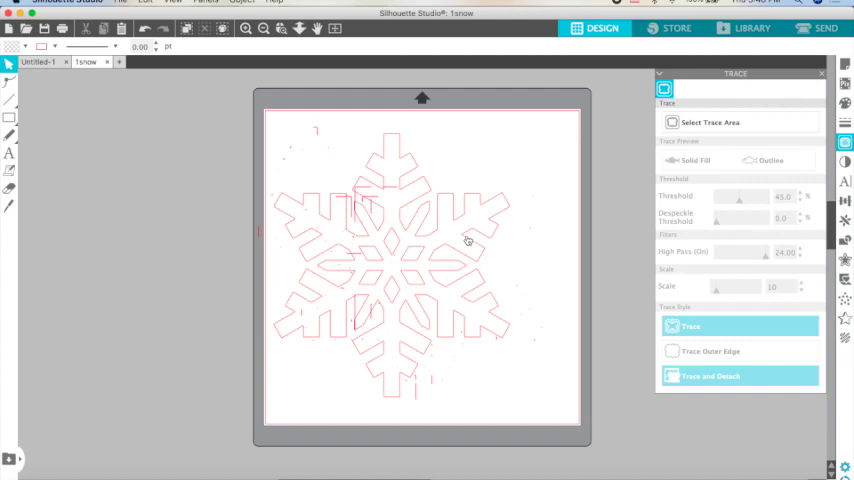
left_click(820, 28)
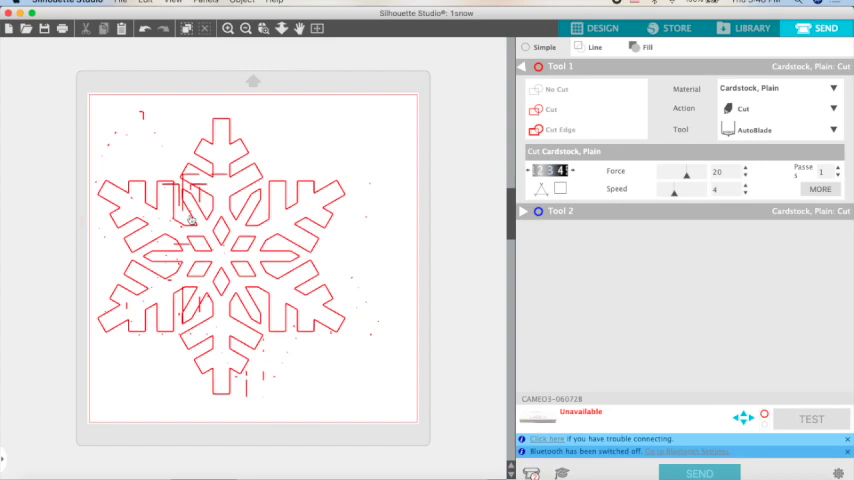
mouse_move(386, 268)
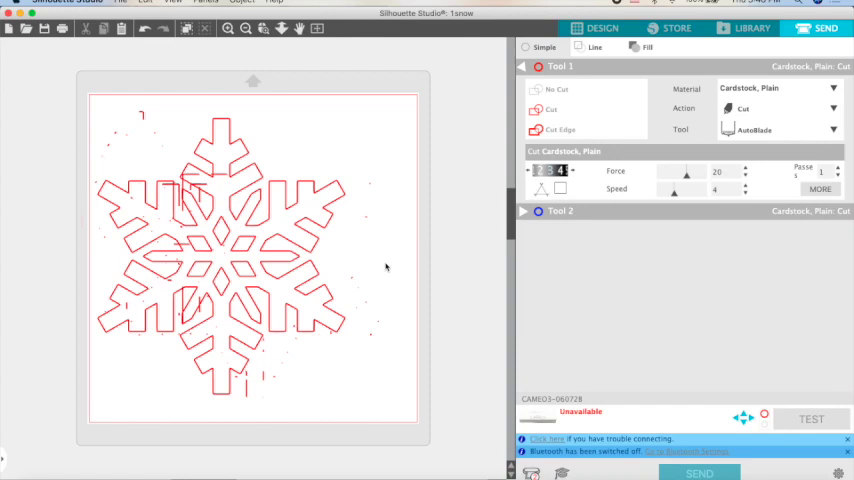
- Return from the Send panel to the Design page showing the speckled snowflake
left_click(596, 28)
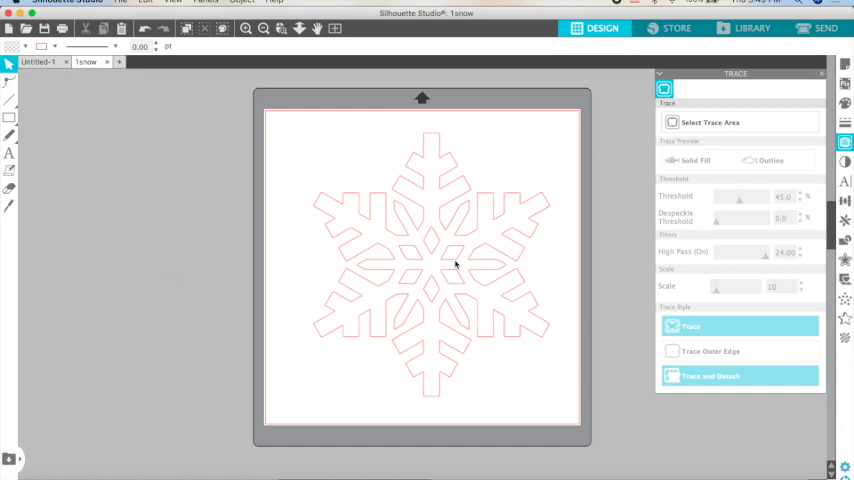
- Show the cleaned snowflake outline in the Send panel, set for cardstock with AutoBlade
left_click(820, 28)
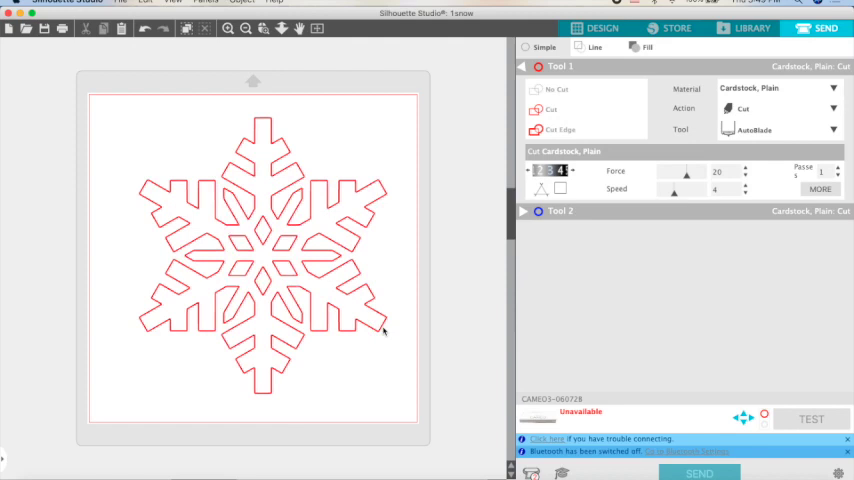